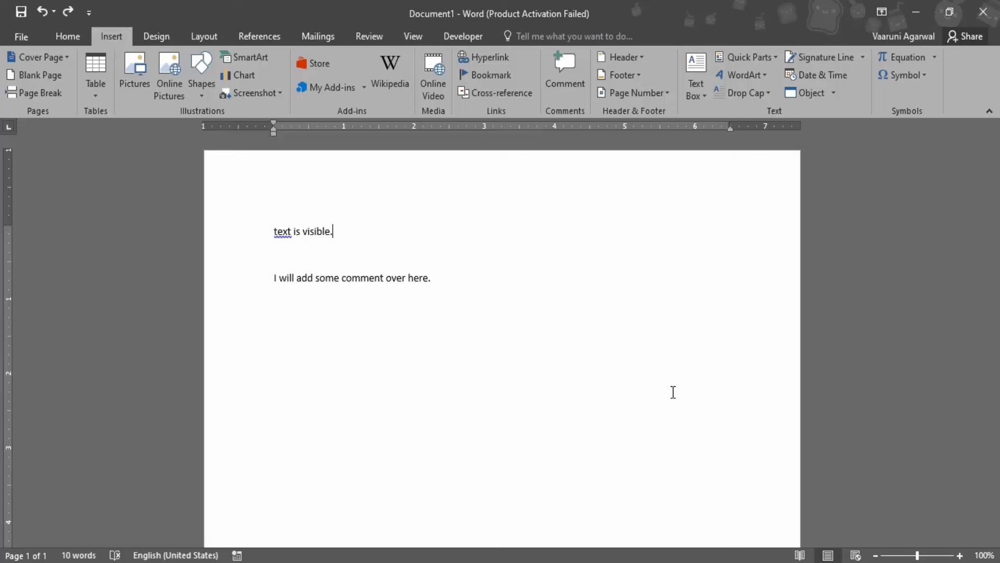
mouse_move(435, 272)
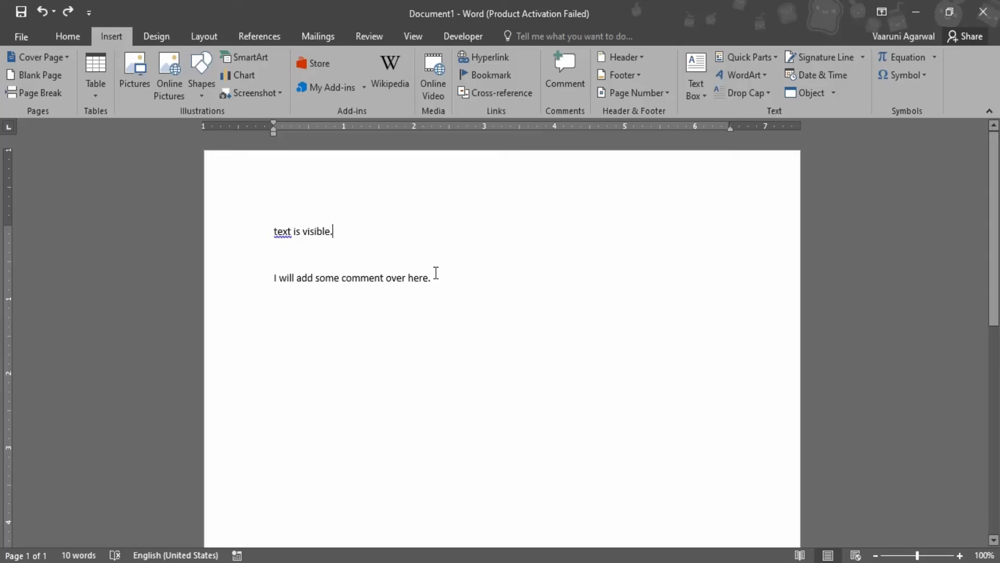
Show the Home ribbon's formatting commands, leaving the two sentences unchanged.
click(66, 36)
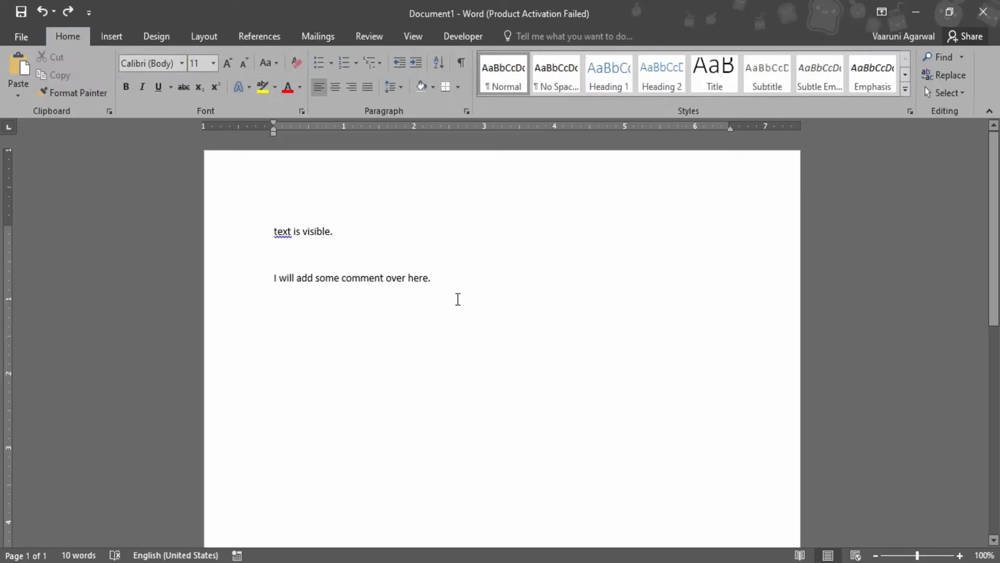
click(331, 231)
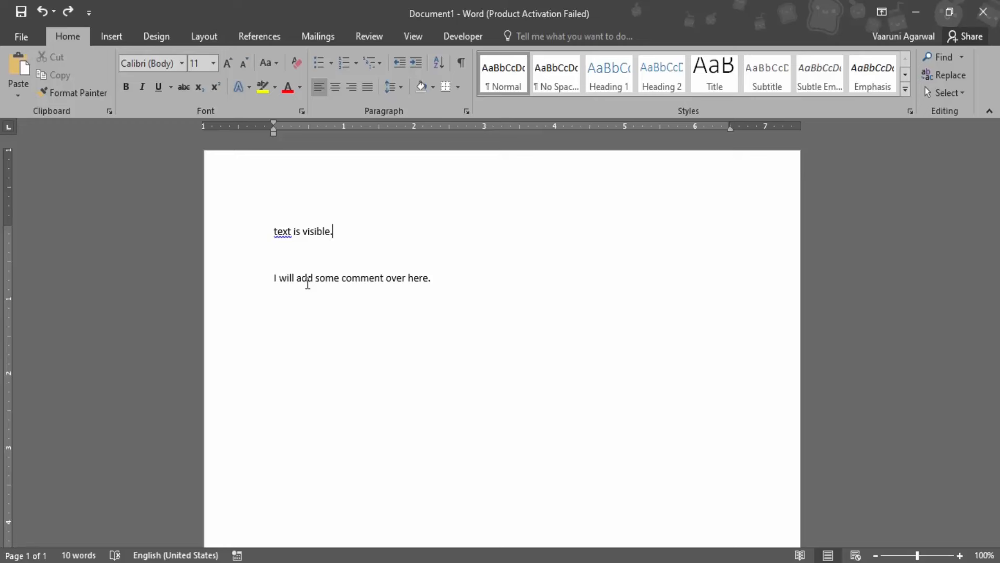
Select 'I will add some comment over here.' ready for an Insert command.
drag(274, 277, 430, 277)
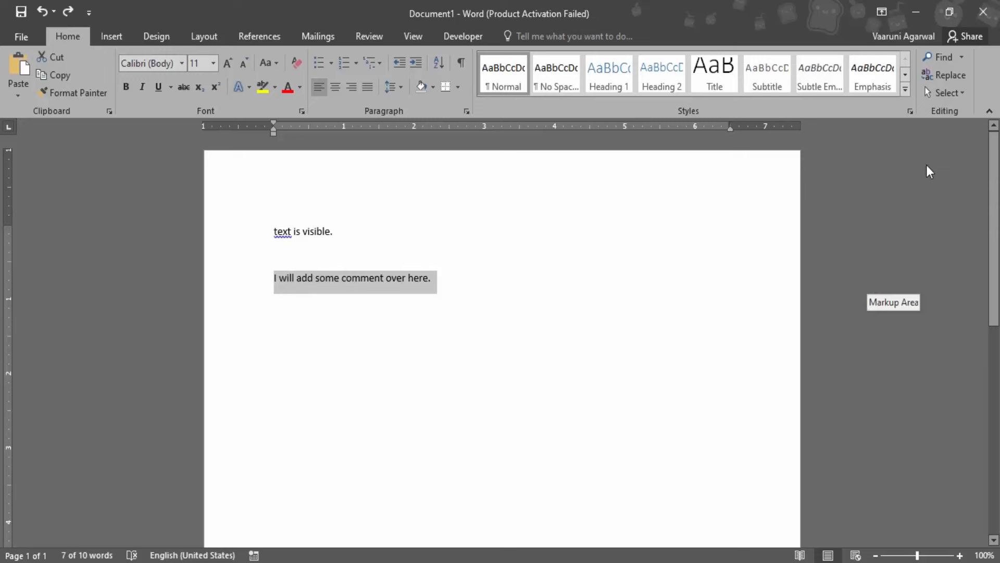
mouse_move(451, 298)
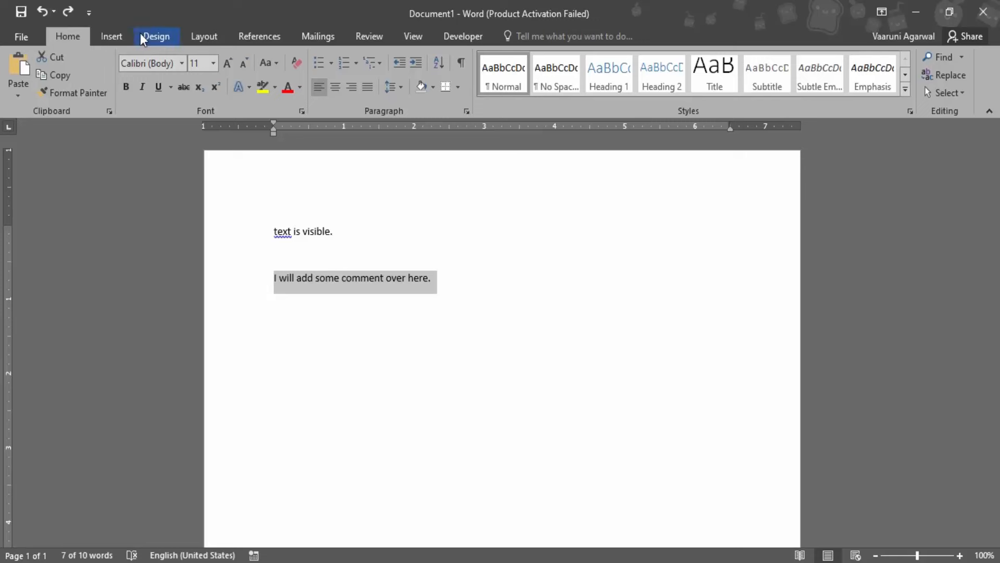
click(112, 36)
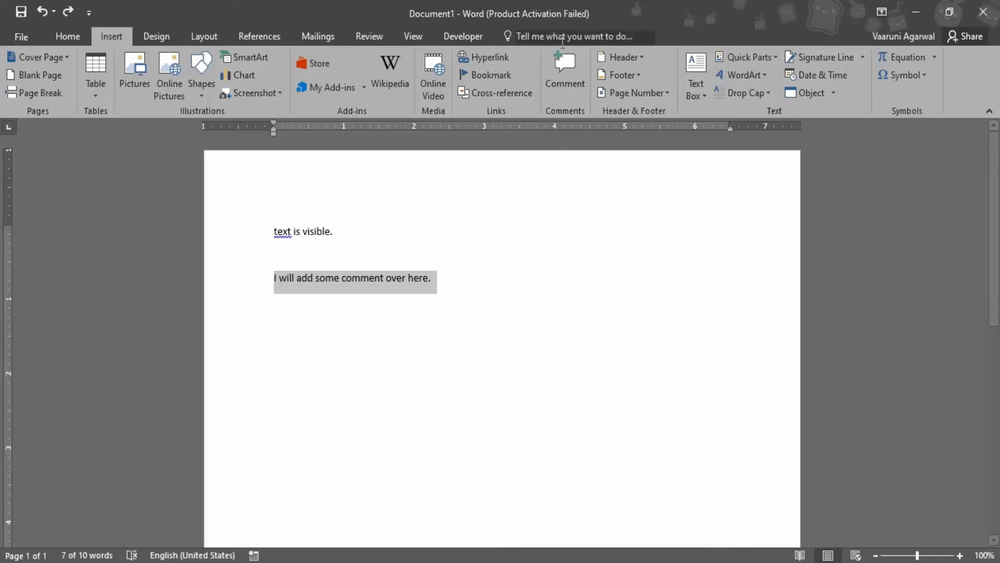
mouse_move(564, 70)
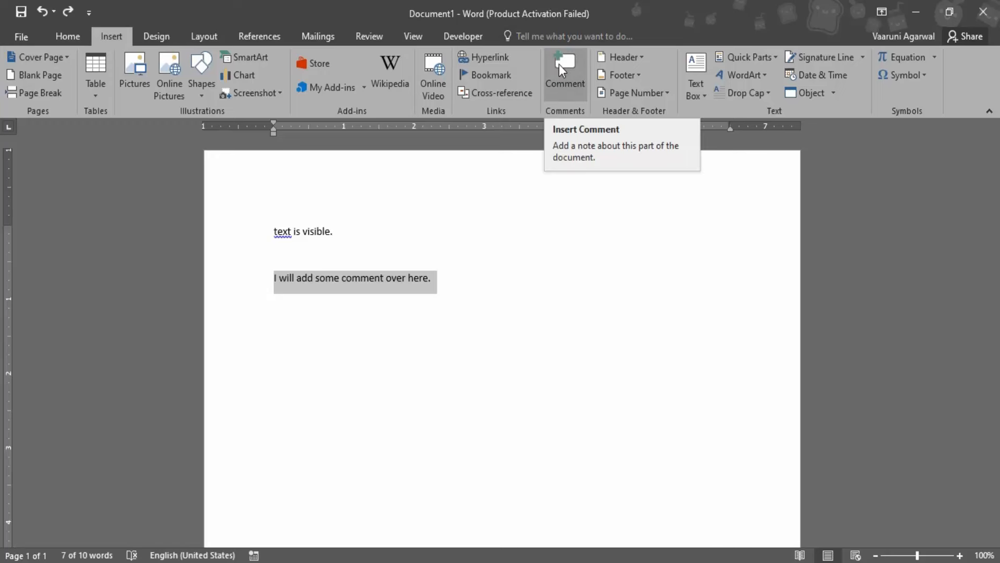
Attach a comment 'This is a sample comment.' to the selected sentence.
click(564, 70)
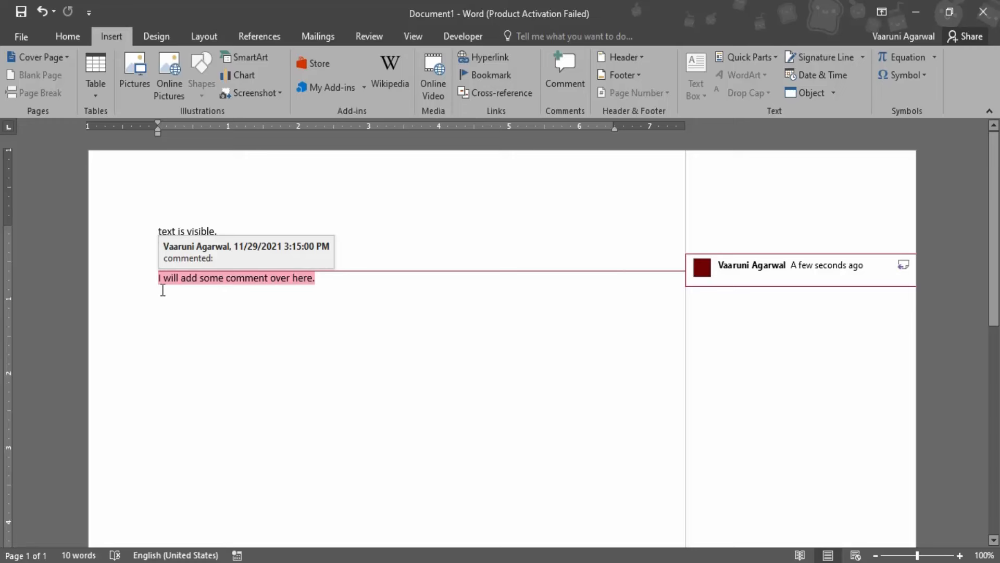
click(719, 275)
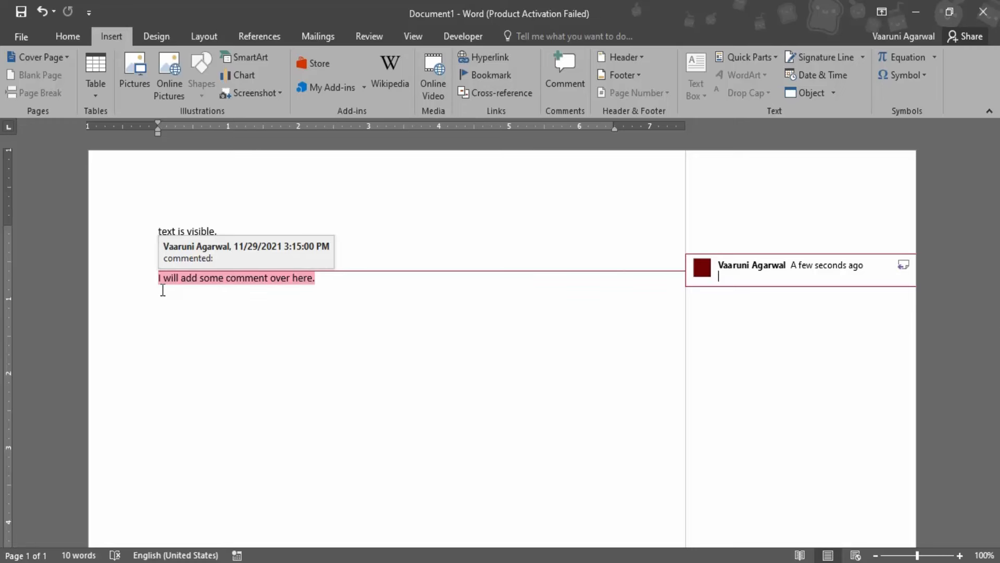
mouse_move(763, 343)
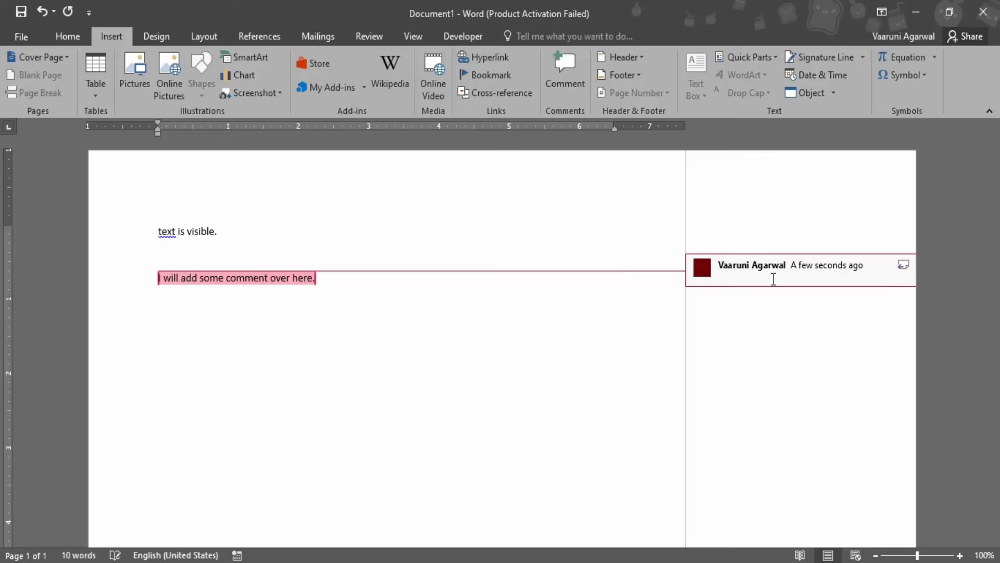
text(This is)
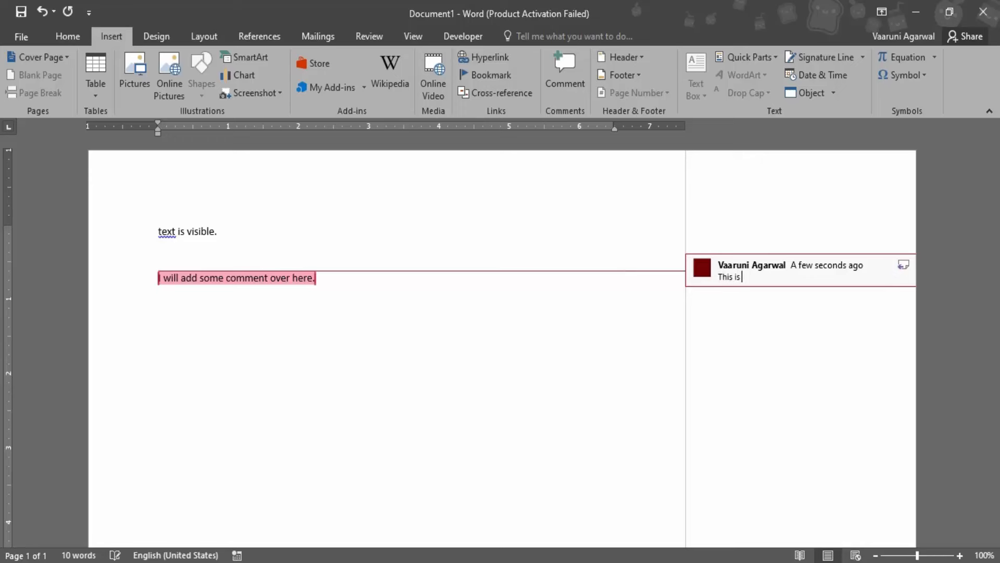
text(a sampl)
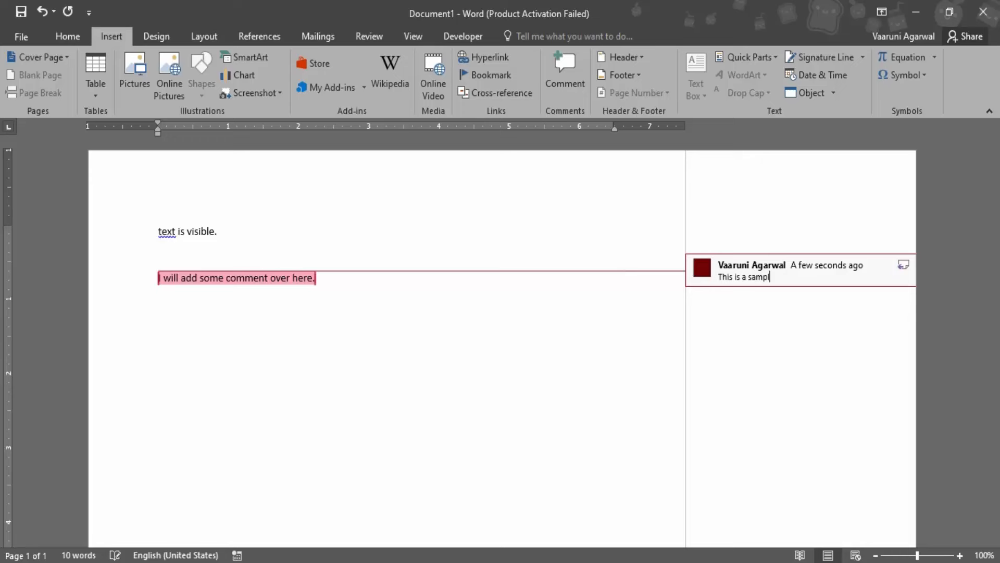
text(e commen)
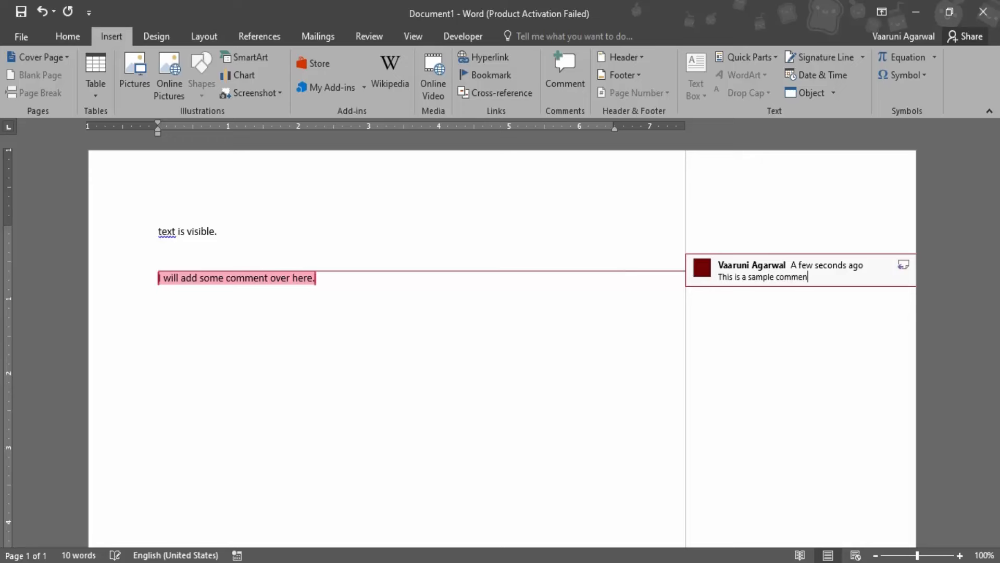
text(t.)
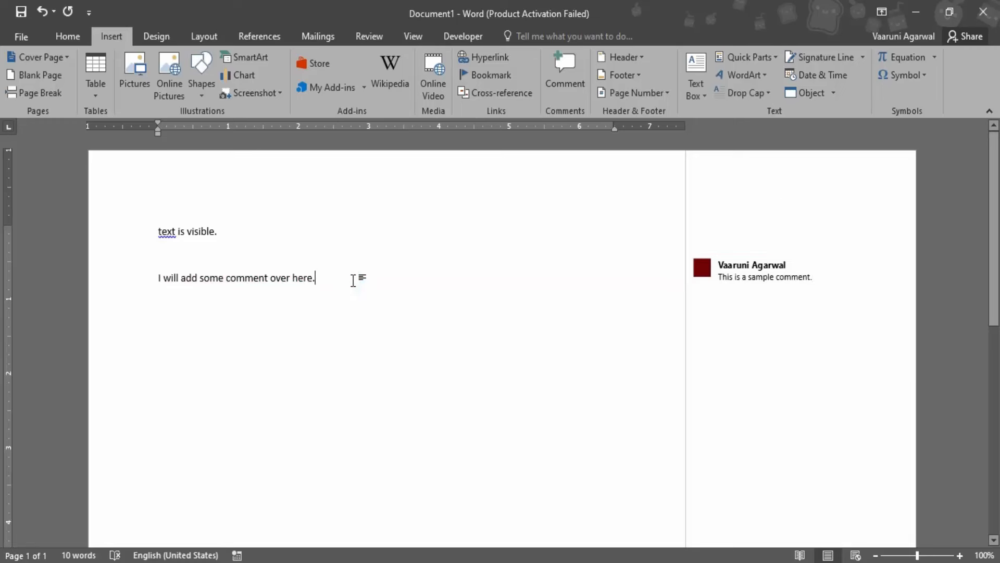
Add a new line 'Text is added over here.' after the commented sentence.
key(enter)
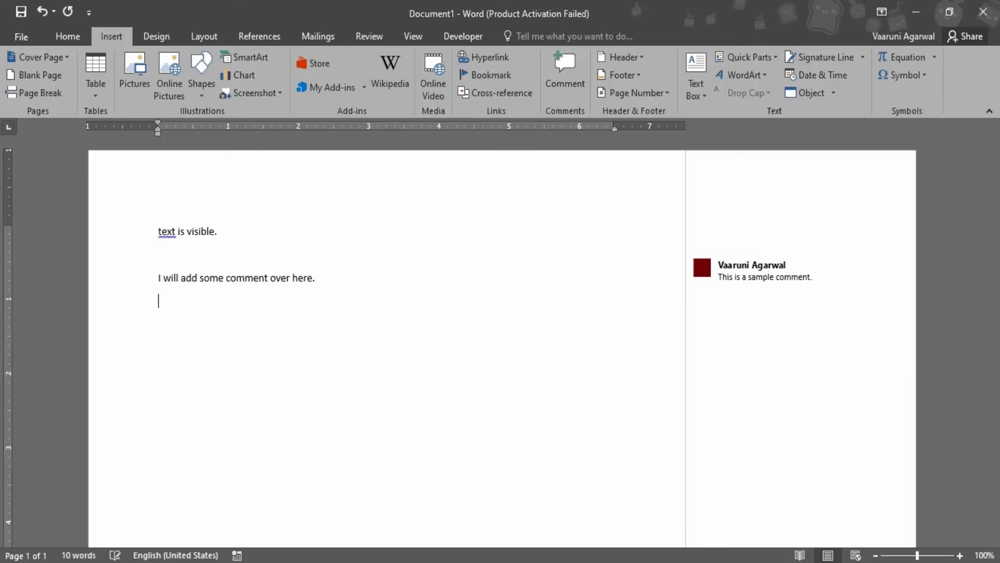
text(Text is)
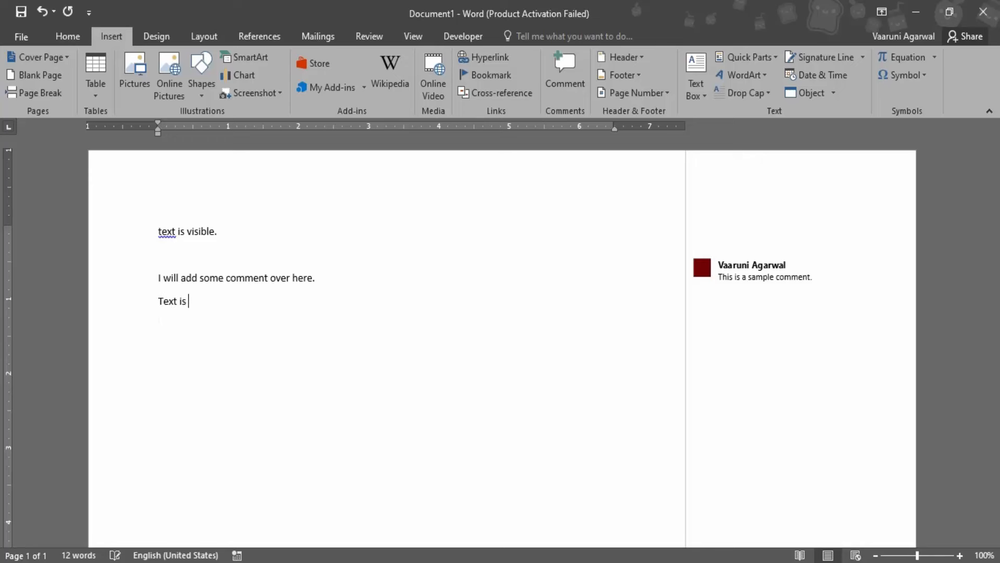
text(added over)
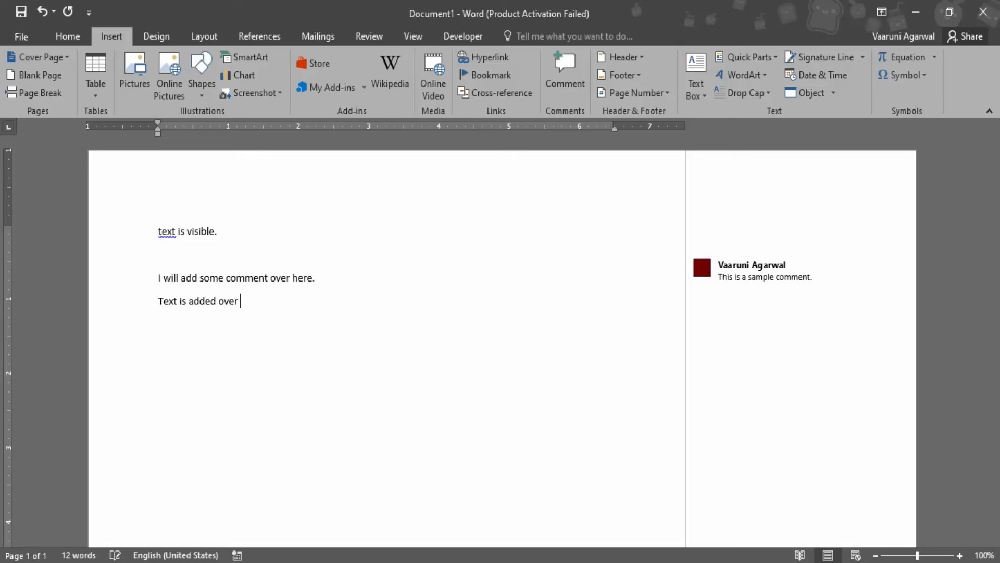
text(here.)
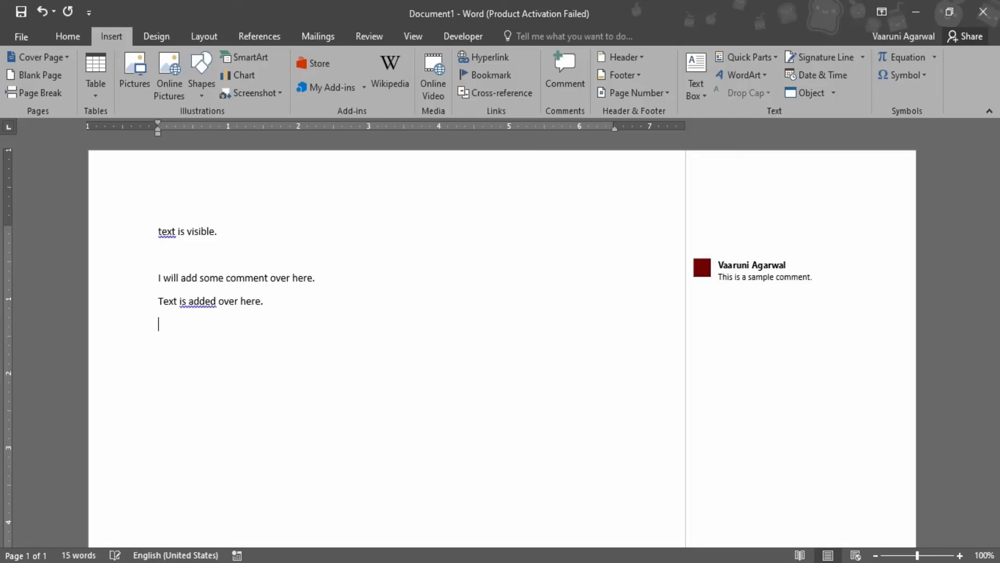
click(766, 271)
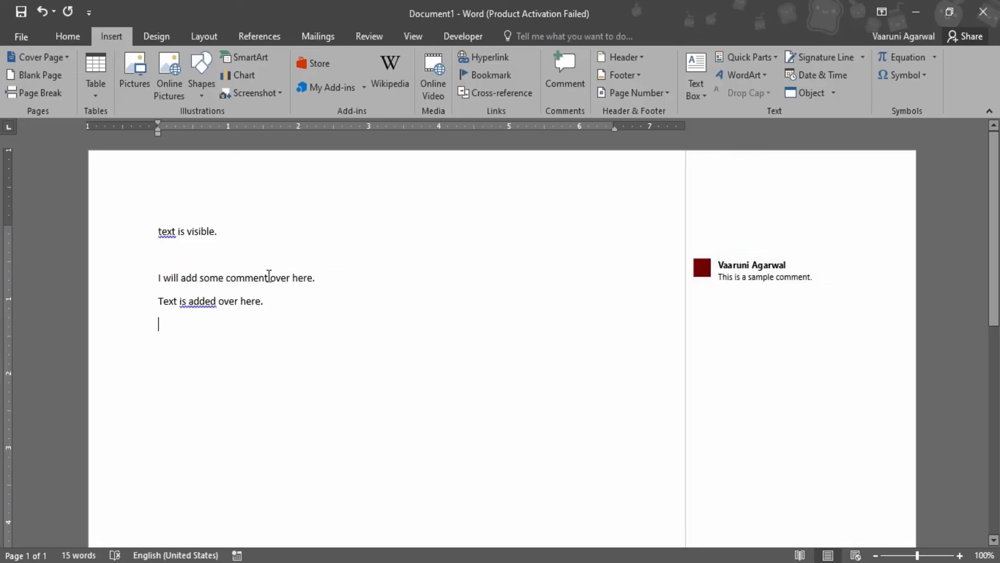
Place the insertion point at the end of 'This is a sample comment.' in its balloon.
click(237, 277)
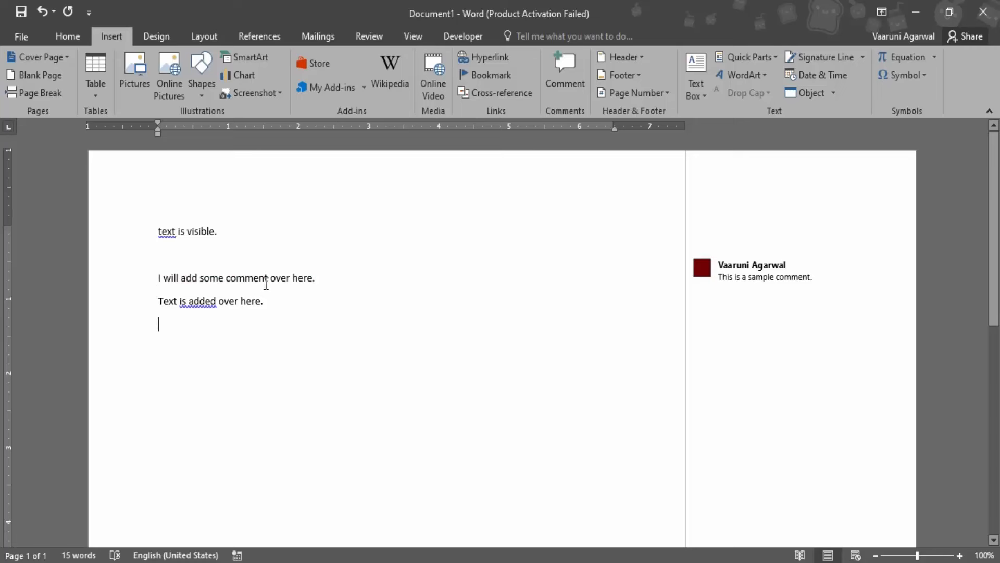
click(765, 276)
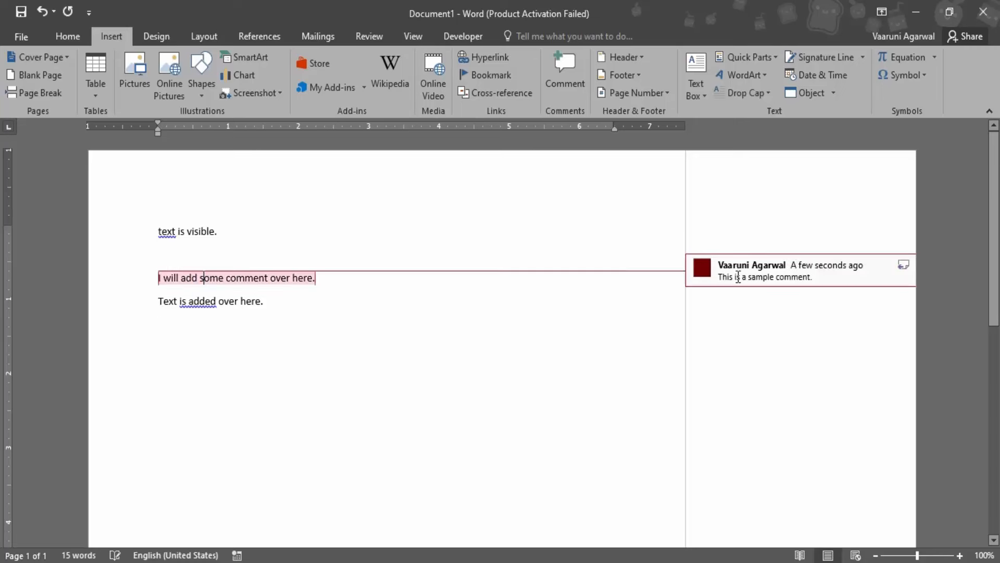
click(248, 277)
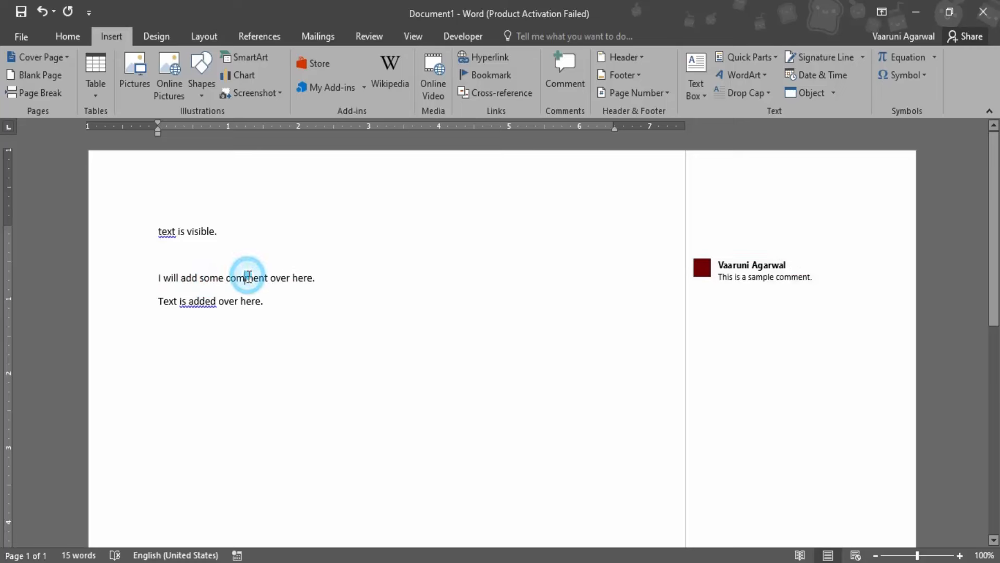
click(764, 276)
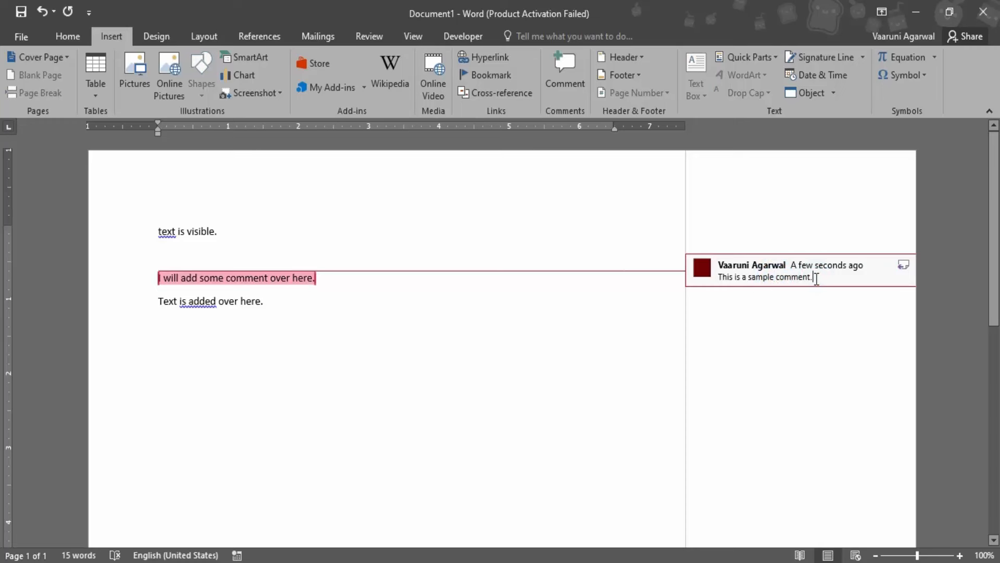
Append 'I have edited it.' so the comment reads two sentences.
text(I have edited it.)
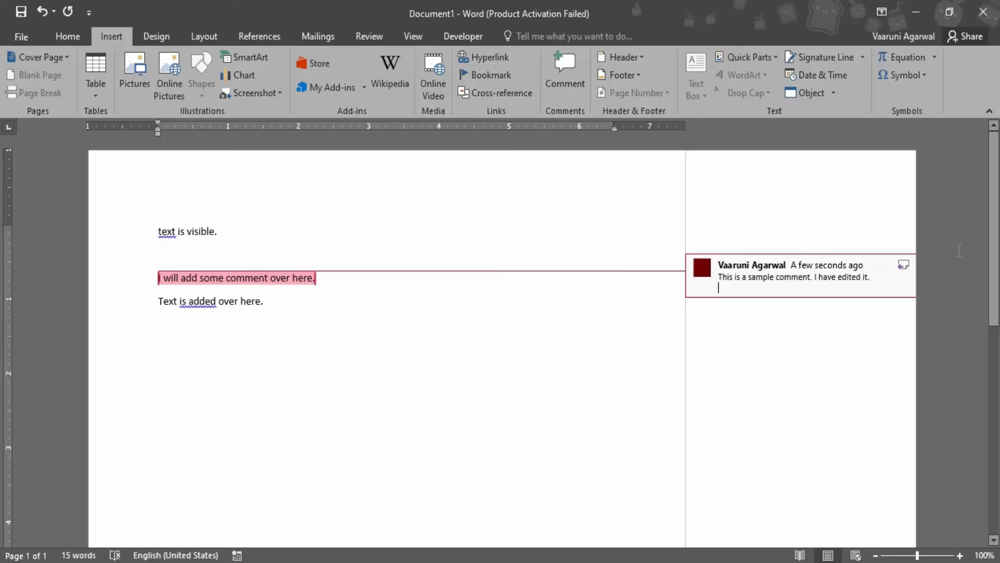
Add a threaded reply 'I have replied to comment.' under the edited comment.
click(903, 263)
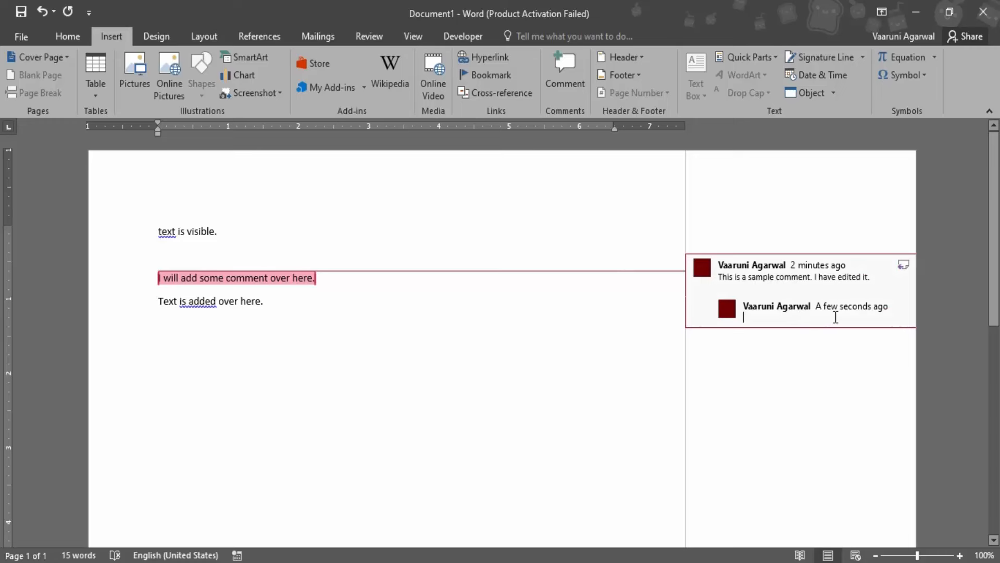
text(I have)
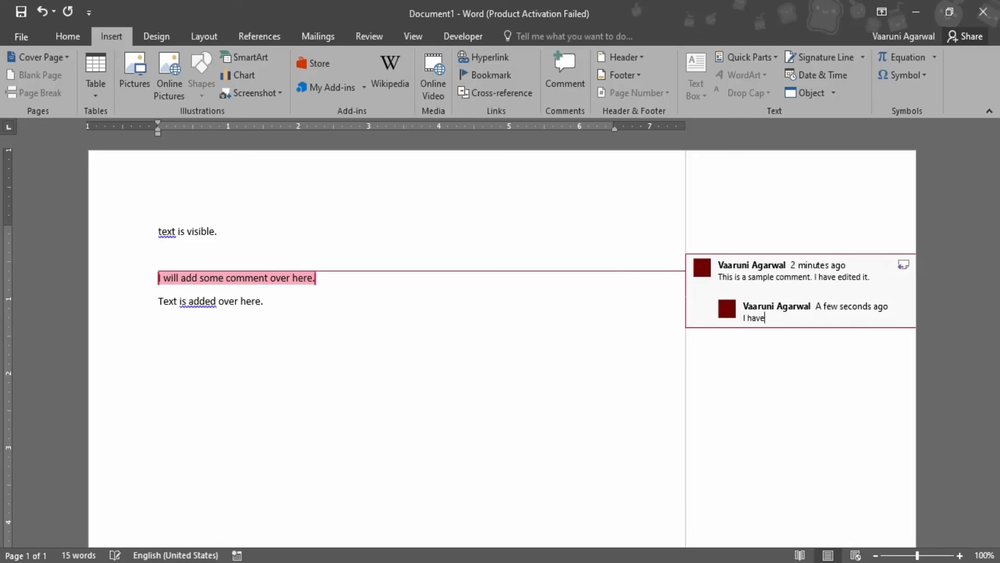
text(replied to co)
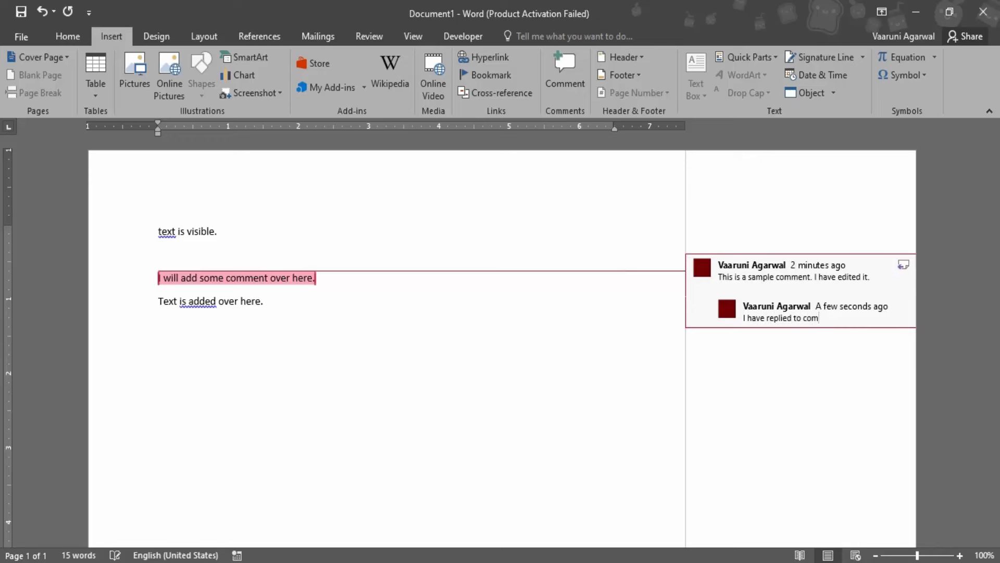
text(ment.)
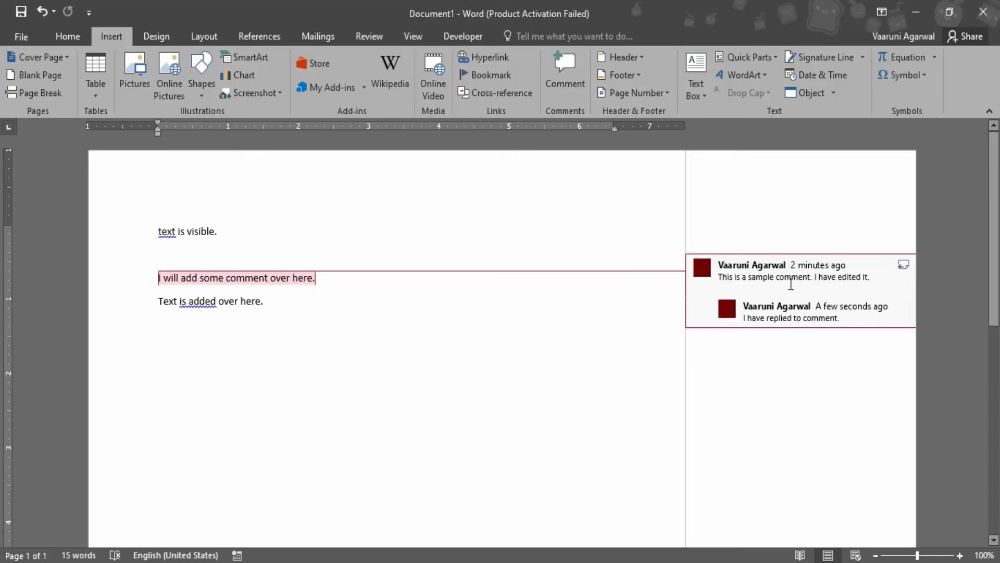
Leave the comment thread and return to the document body below the text.
click(158, 347)
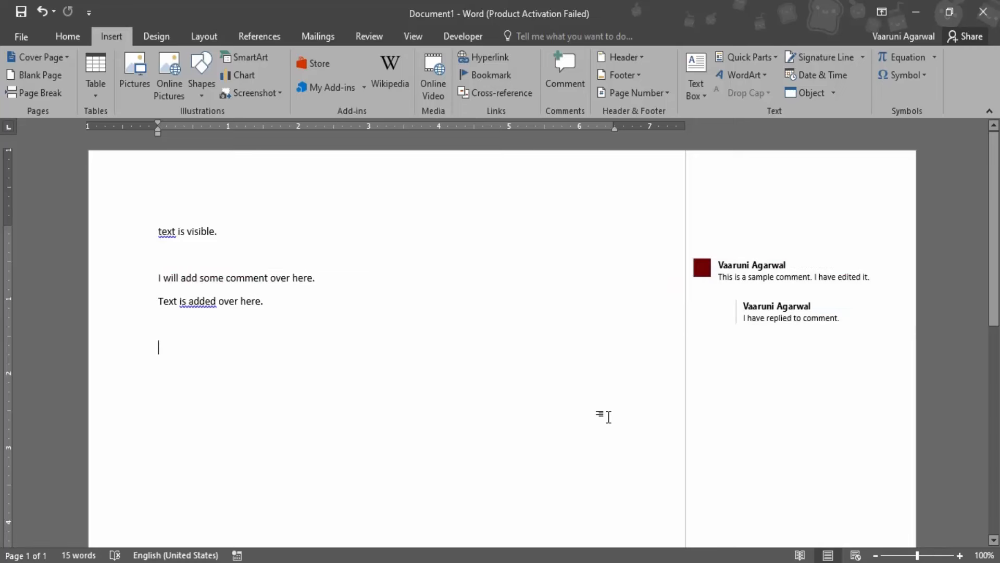
mouse_move(428, 535)
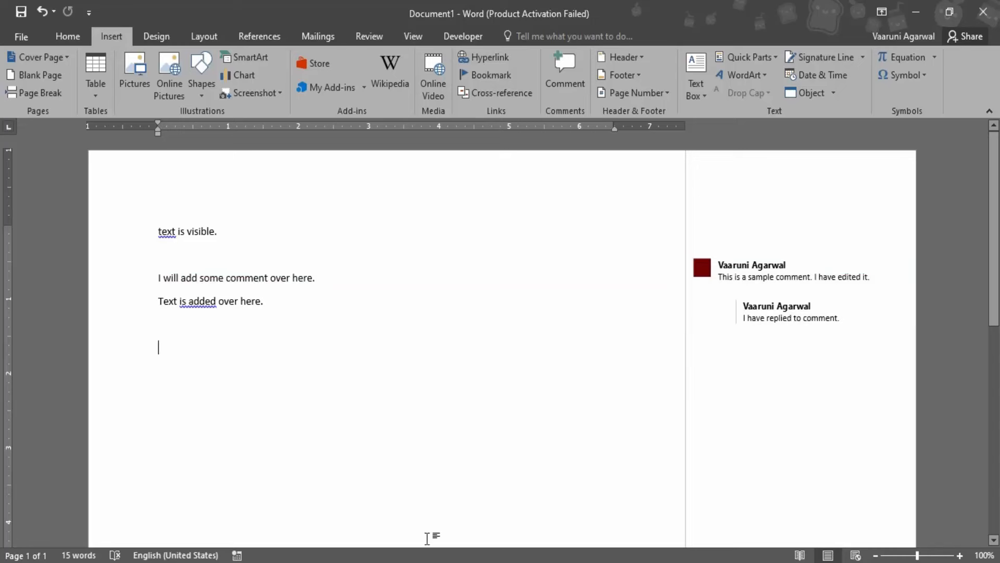